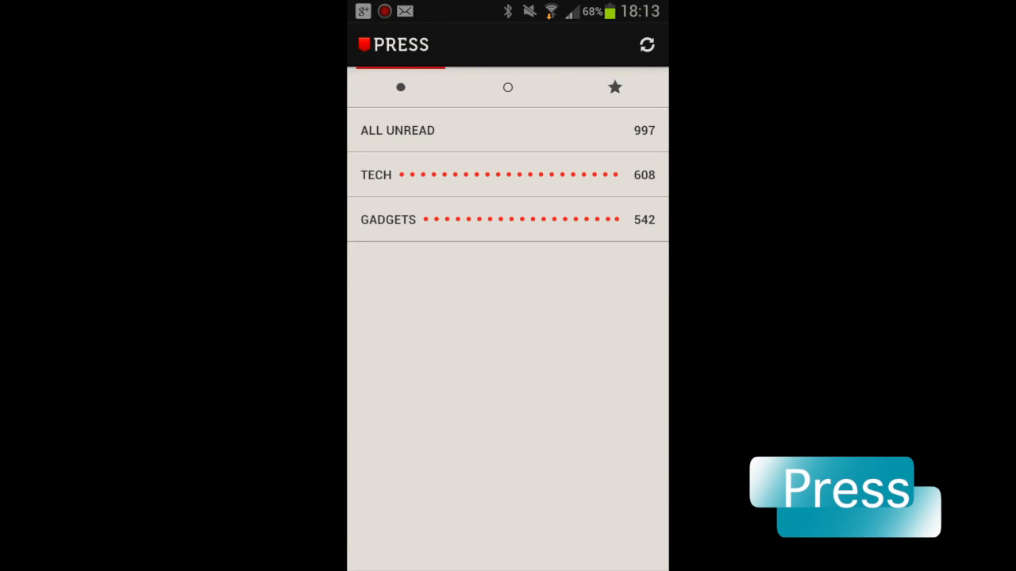
Show the All Unread folder as a grid of feed tiles with unread counts
{"action": "left_click", "coordinate": [648, 45]}
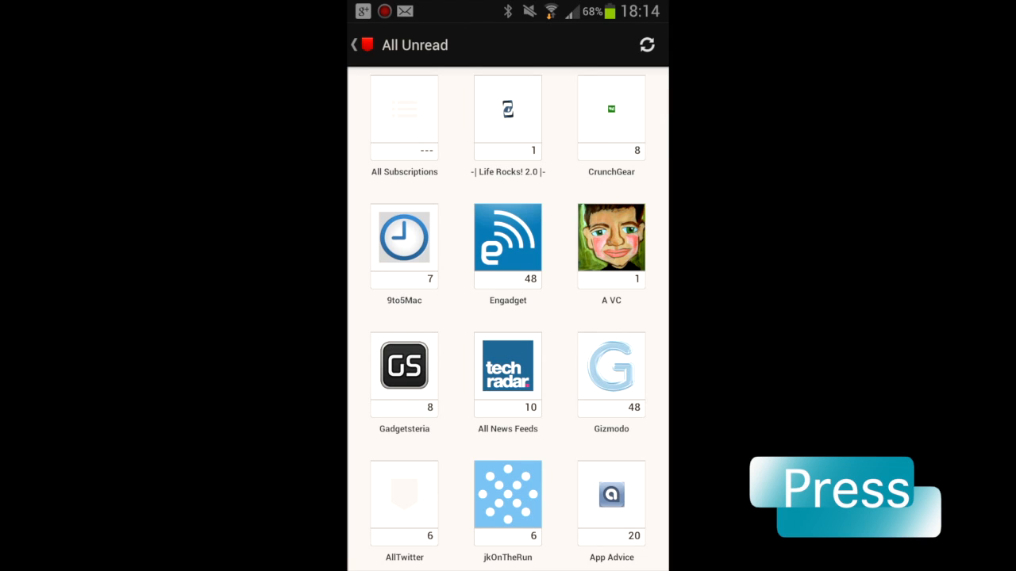
Read the WebProNews article 'Can HP Survive the Post-PC Revolution?'
{"action": "left_click", "coordinate": [403, 117]}
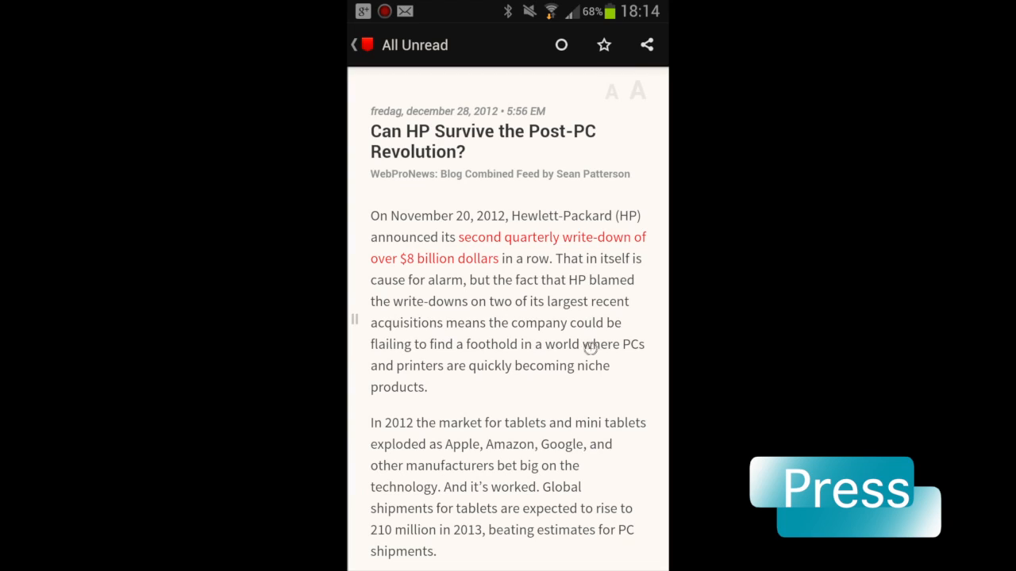
Skim the HP article, try the text size and share icons, and return to the December 28 unread list
{"action": "scroll", "scroll_direction": "down", "scroll_amount": 3}
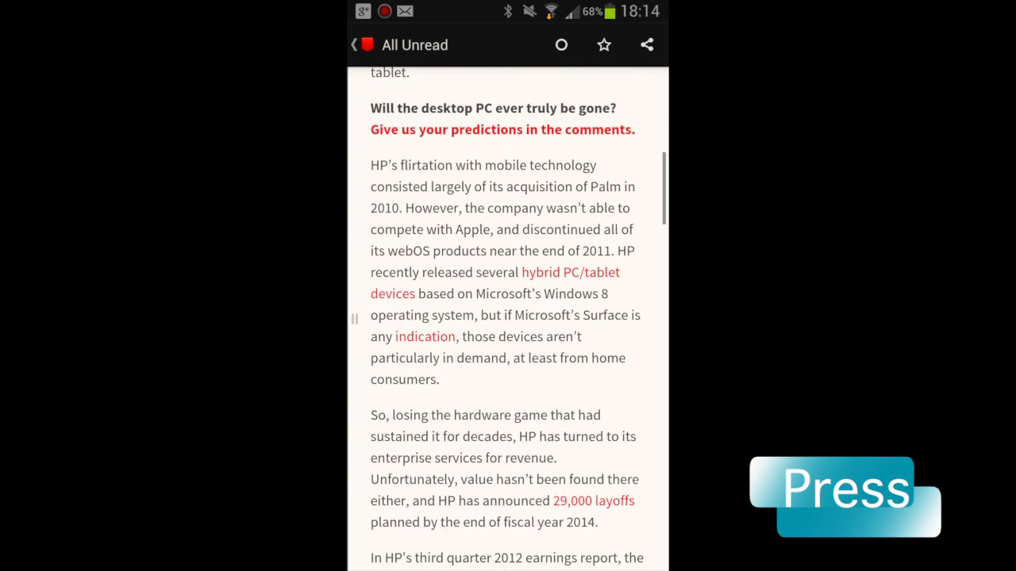
{"action": "scroll", "scroll_direction": "down", "scroll_amount": 3}
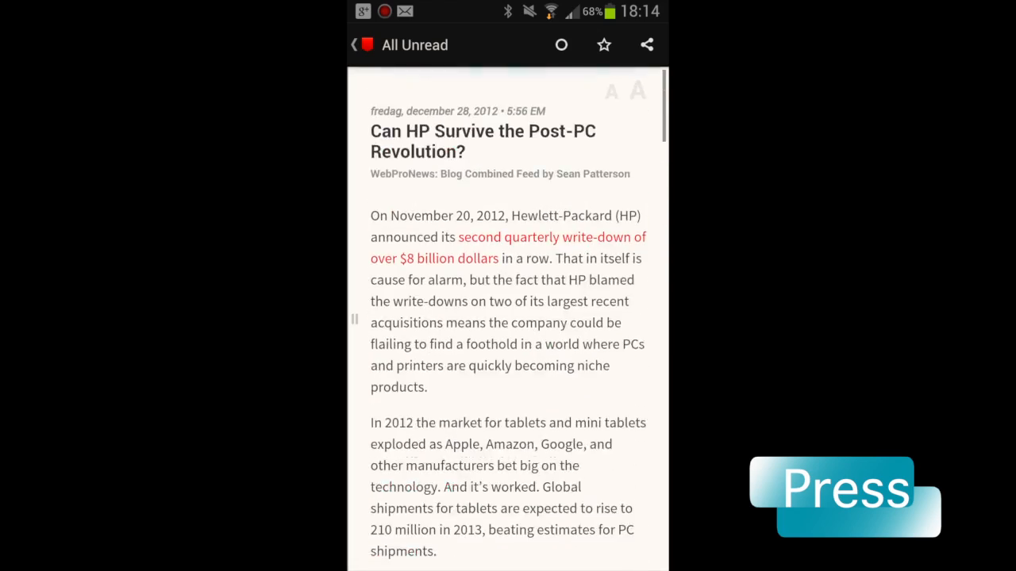
{"action": "scroll", "scroll_direction": "down", "scroll_amount": 3}
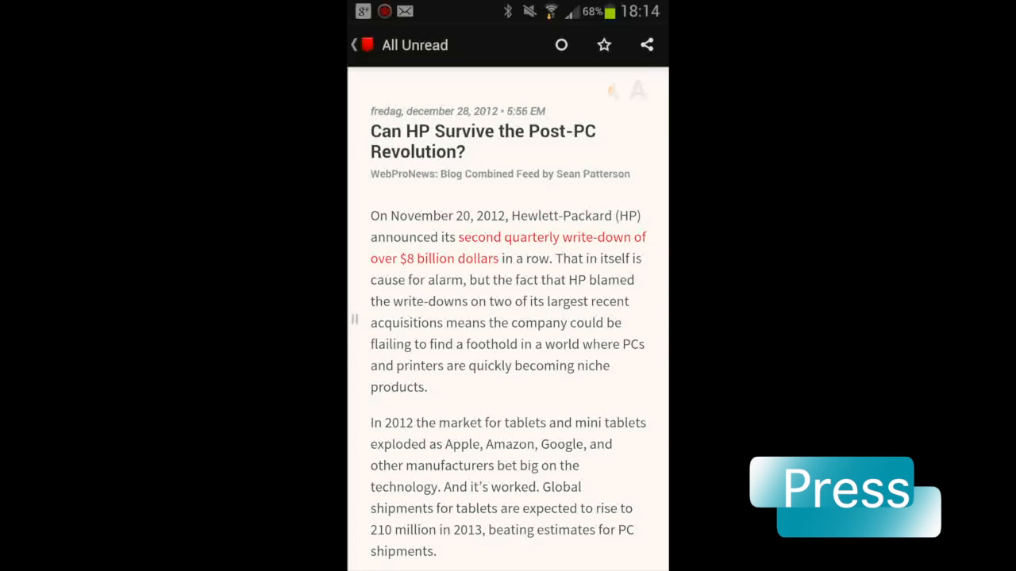
{"action": "left_click", "coordinate": [638, 89]}
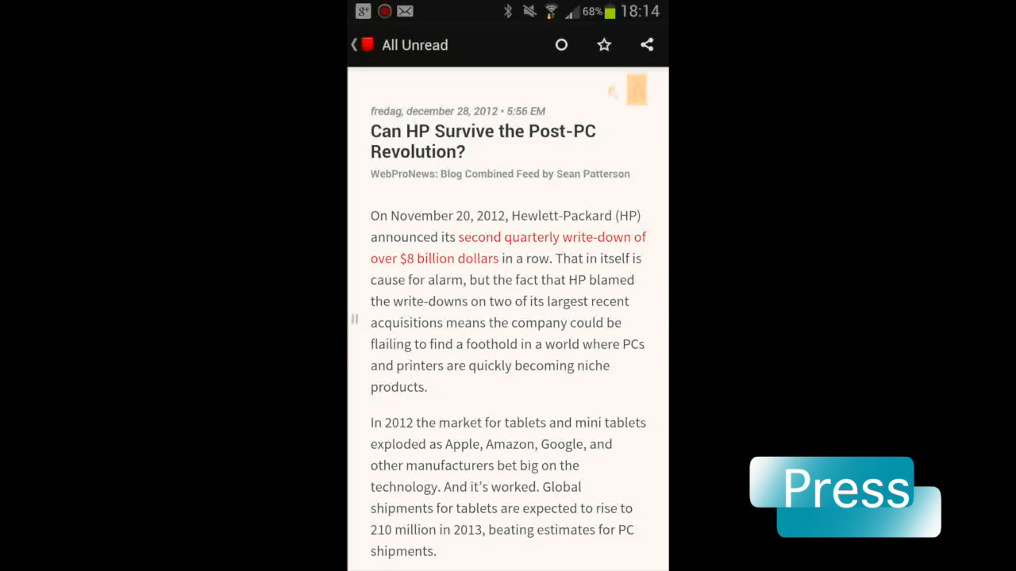
{"action": "left_click", "coordinate": [638, 89]}
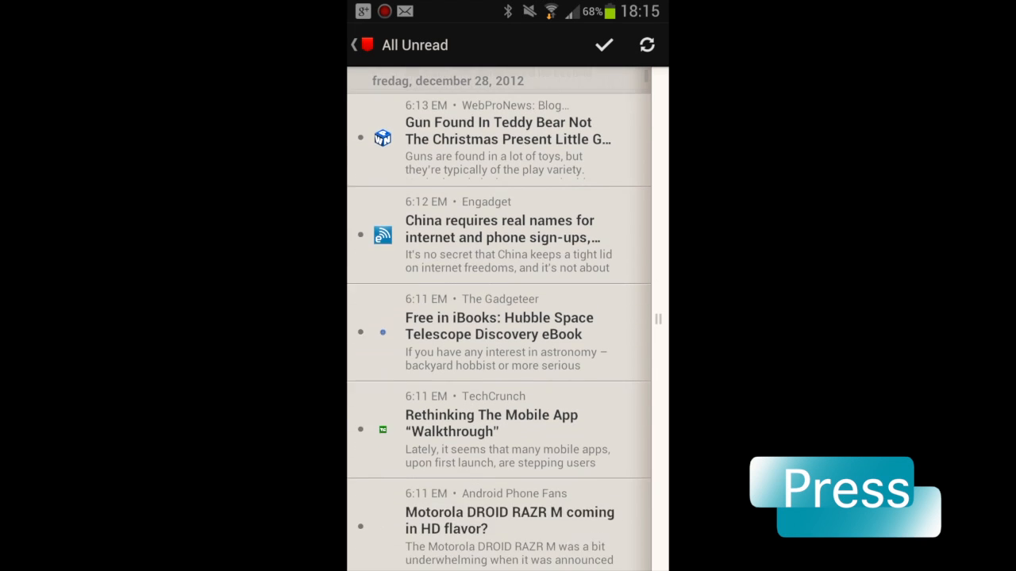
{"action": "scroll", "scroll_direction": "down", "scroll_amount": 3}
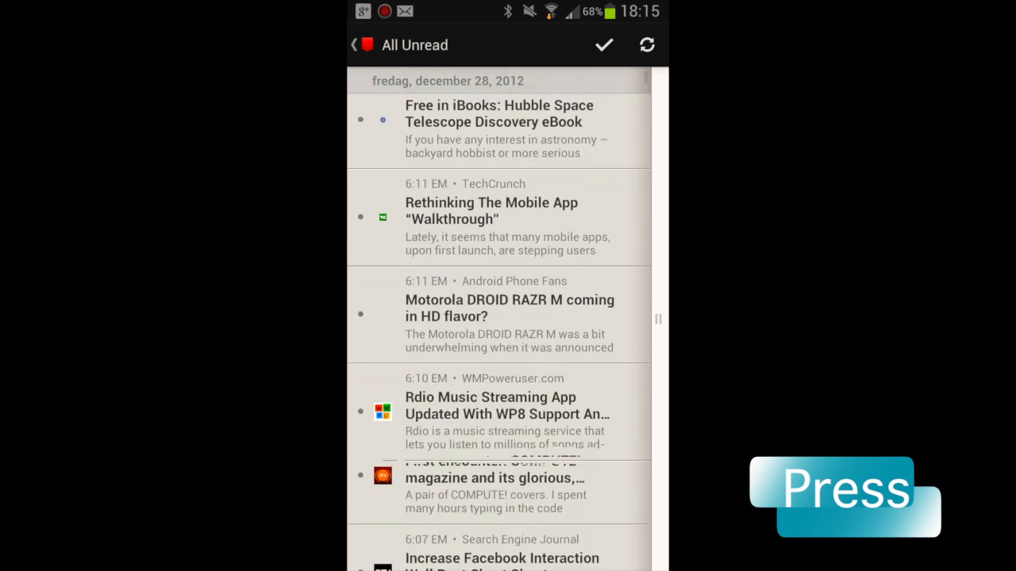
{"action": "scroll", "scroll_direction": "down", "scroll_amount": 3}
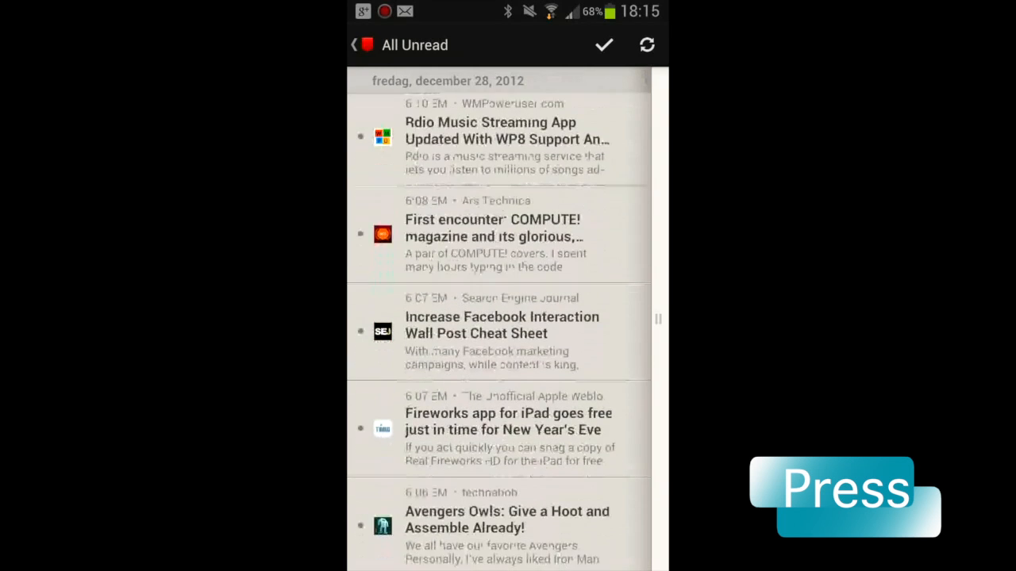
{"action": "scroll", "scroll_direction": "down", "scroll_amount": 3}
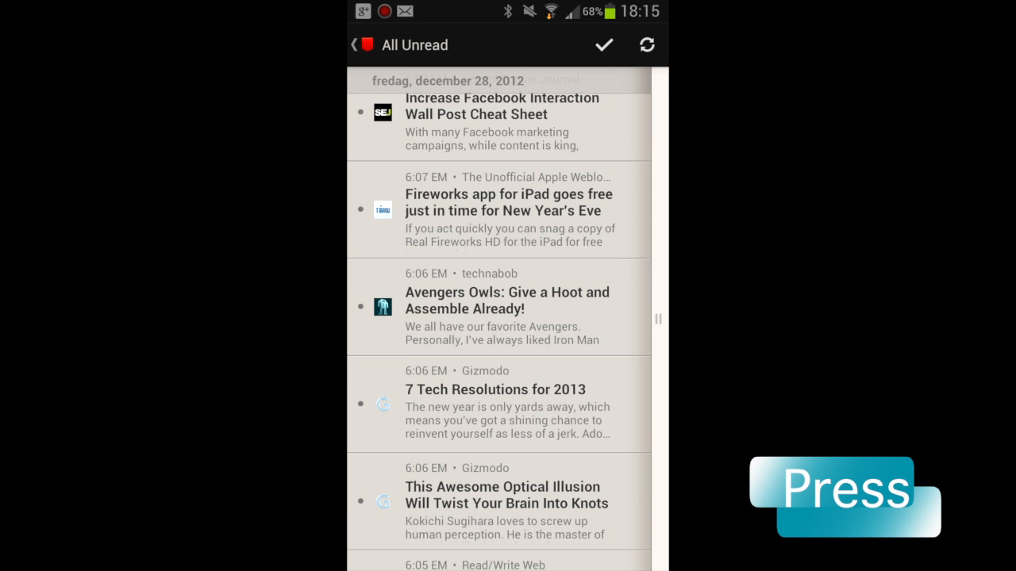
{"action": "scroll", "scroll_direction": "down", "scroll_amount": 3}
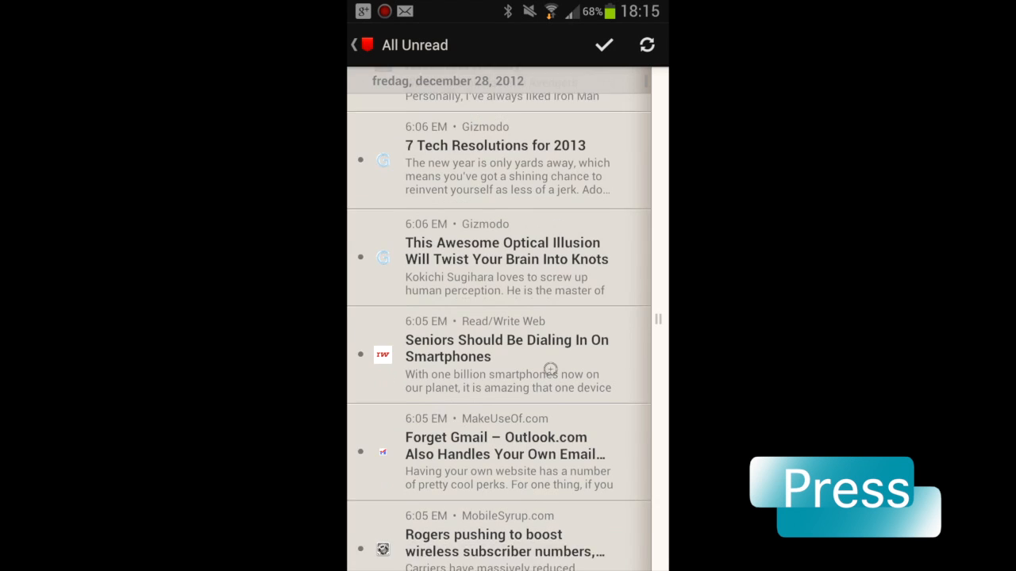
Read through 'Seniors Should Be Dialing In On Smartphones' so it shows as read in the list
{"action": "left_click", "coordinate": [506, 356]}
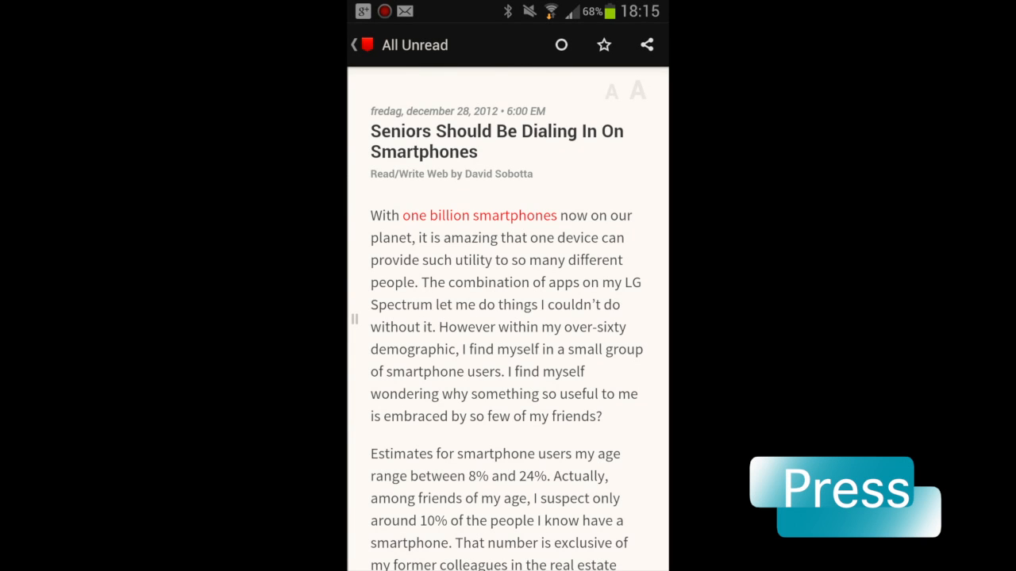
{"action": "scroll", "scroll_direction": "down", "scroll_amount": 3}
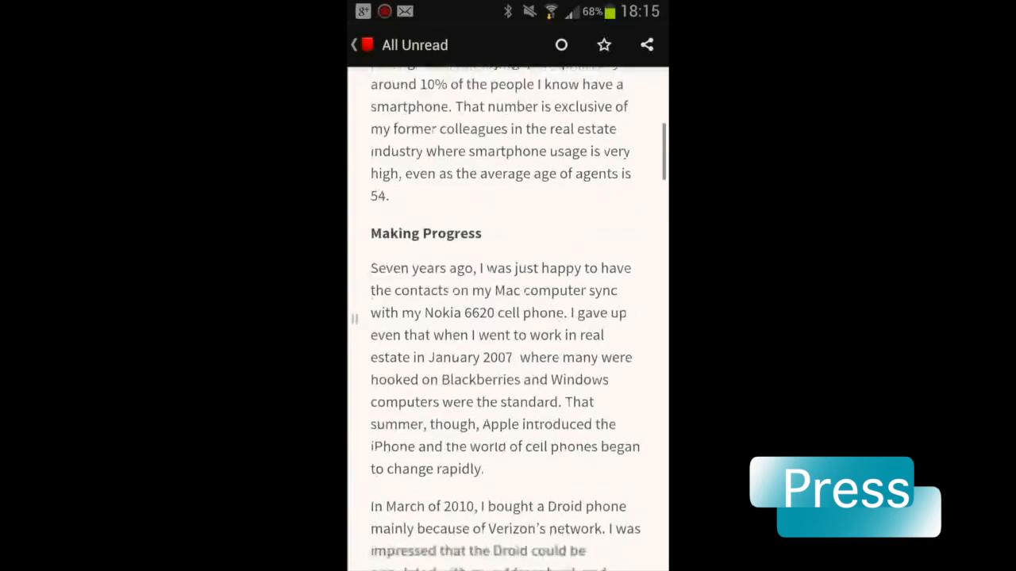
{"action": "scroll", "scroll_direction": "down", "scroll_amount": 3}
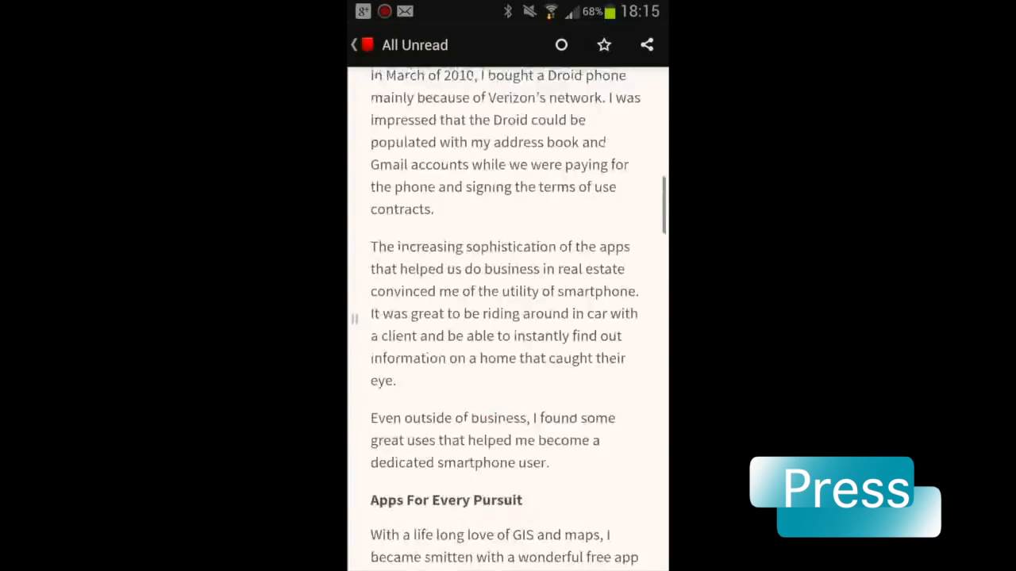
{"action": "scroll", "scroll_direction": "down", "scroll_amount": 3}
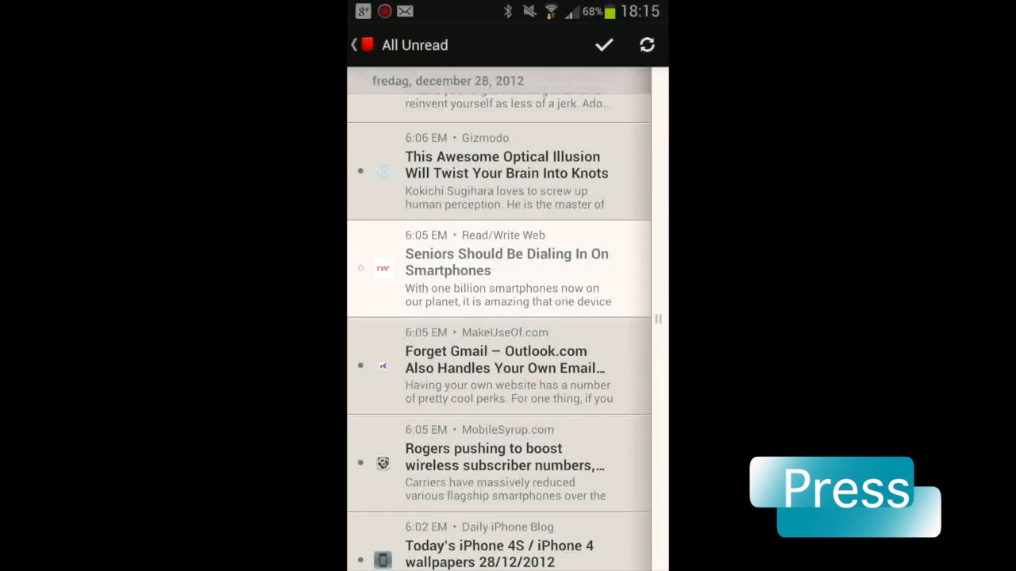
Mark the Facebook interaction cheat sheet read and bring up Mark All Below As Read under the Seniors item
{"action": "scroll", "scroll_direction": "down", "scroll_amount": 3}
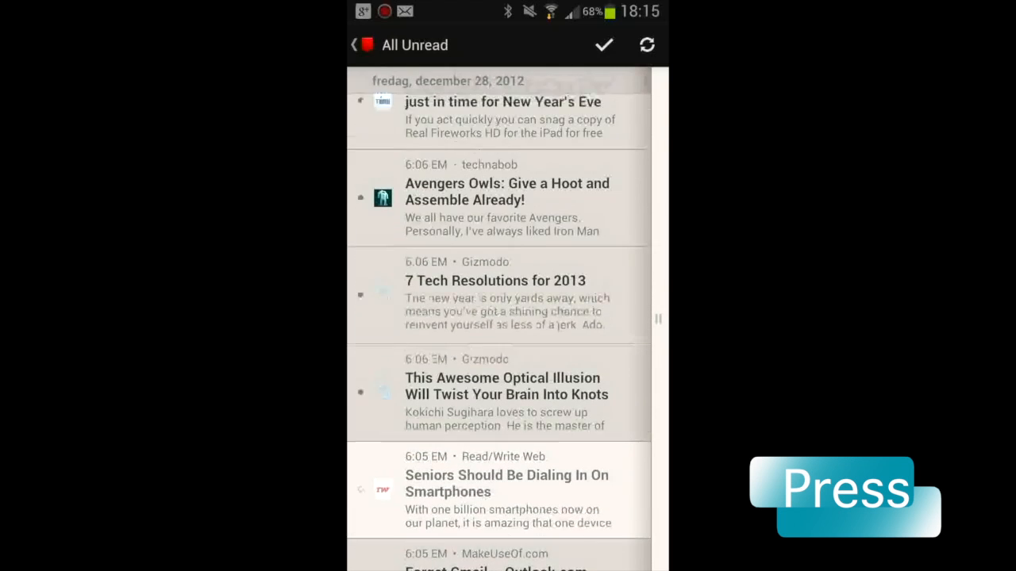
{"action": "scroll", "scroll_direction": "down", "scroll_amount": 3}
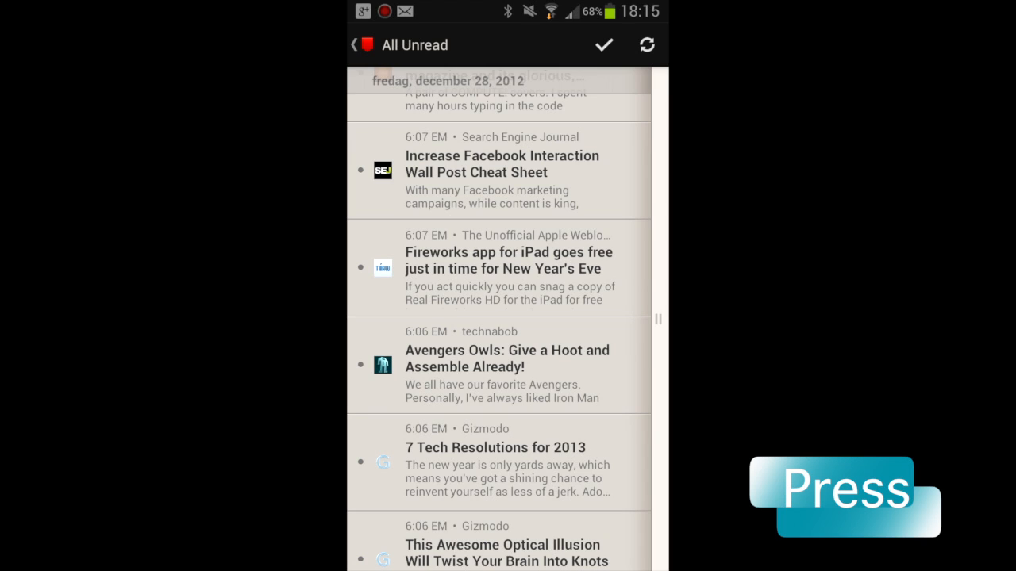
{"action": "left_click", "coordinate": [502, 164]}
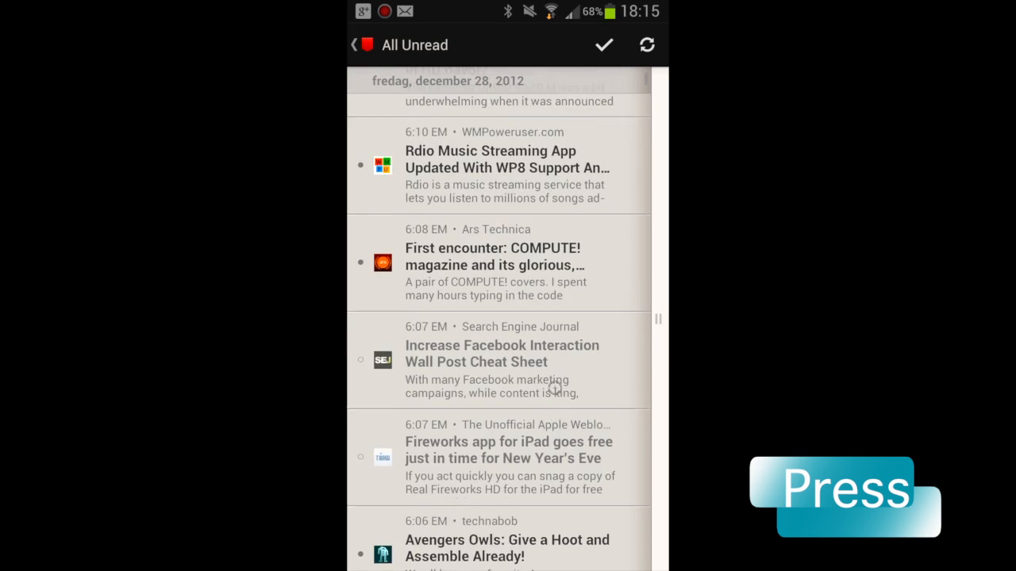
{"action": "scroll", "scroll_direction": "down", "scroll_amount": 3}
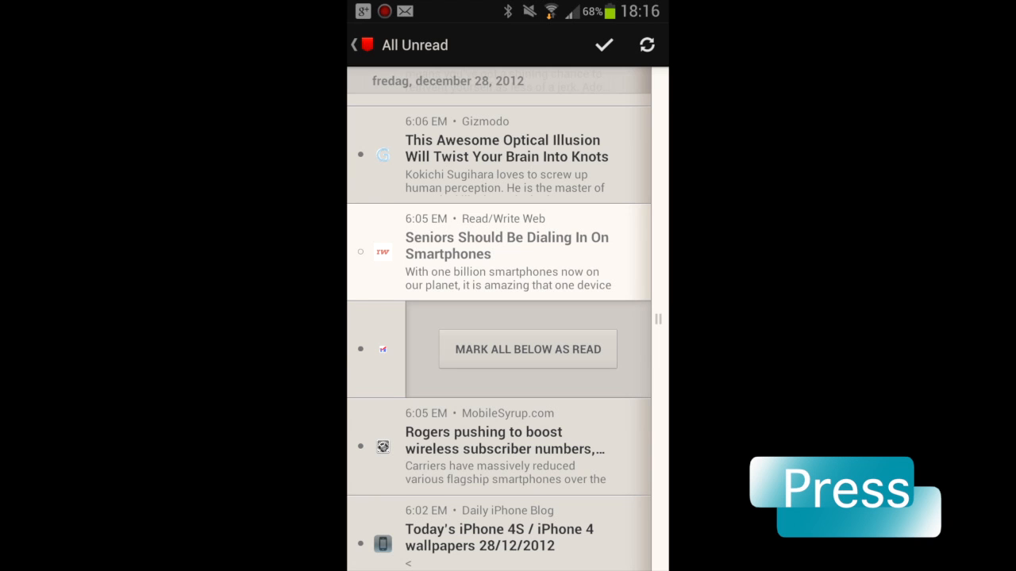
Reopen the Seniors smartphones article and scroll down into its body text
{"action": "left_click", "coordinate": [507, 252]}
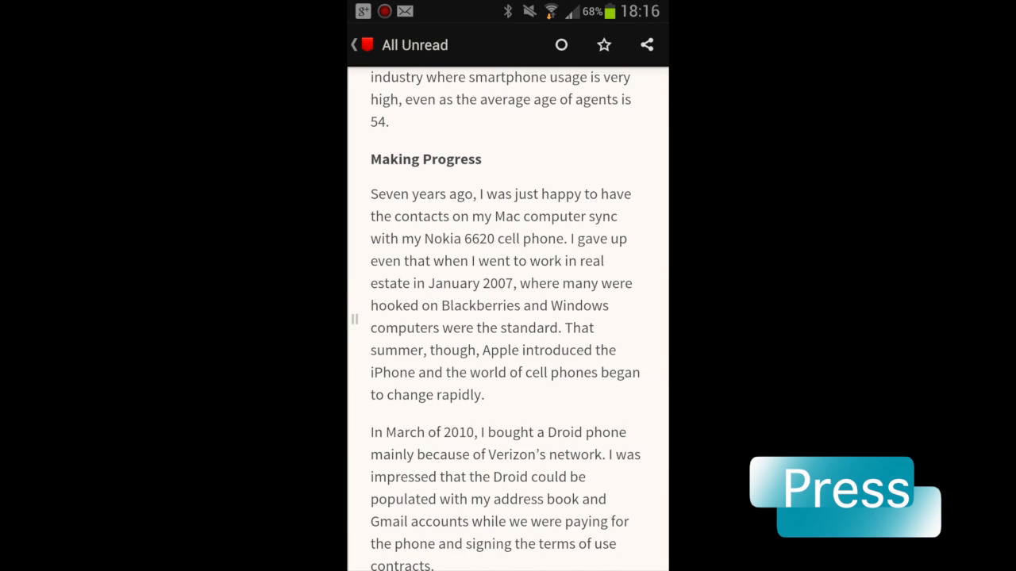
{"action": "scroll", "scroll_direction": "down", "scroll_amount": 3}
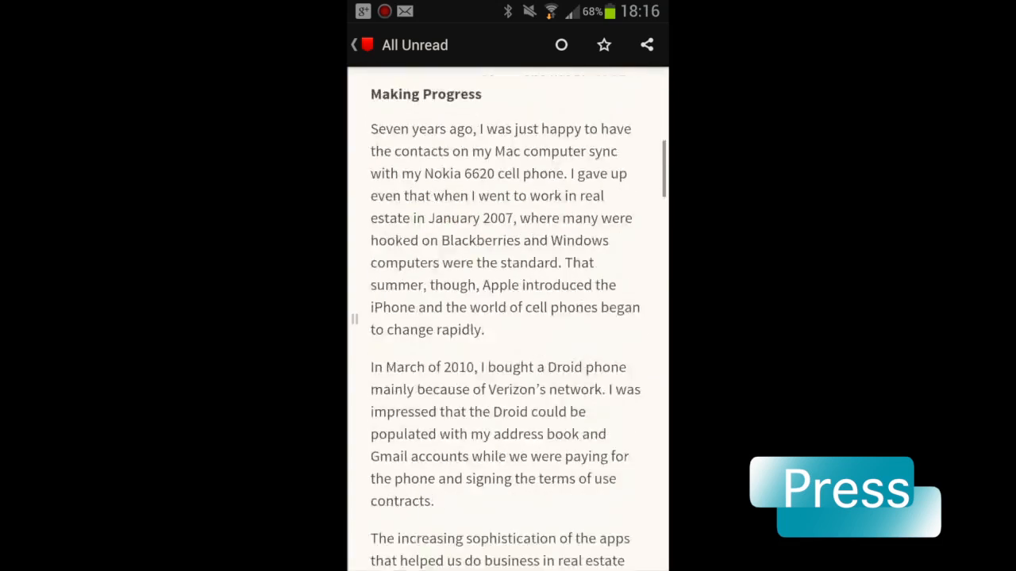
{"action": "scroll", "scroll_direction": "down", "scroll_amount": 3}
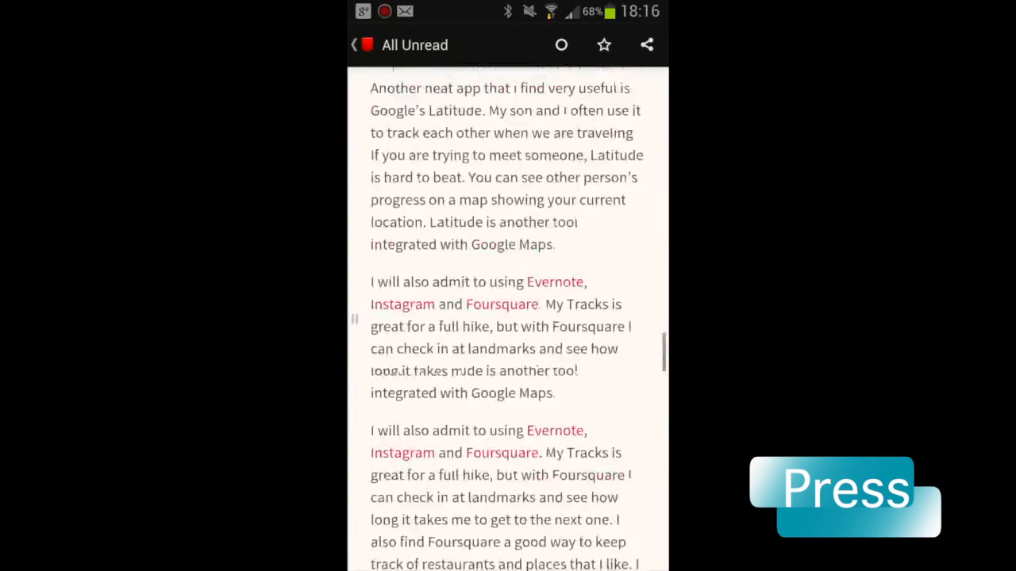
{"action": "scroll", "scroll_direction": "down", "scroll_amount": 3}
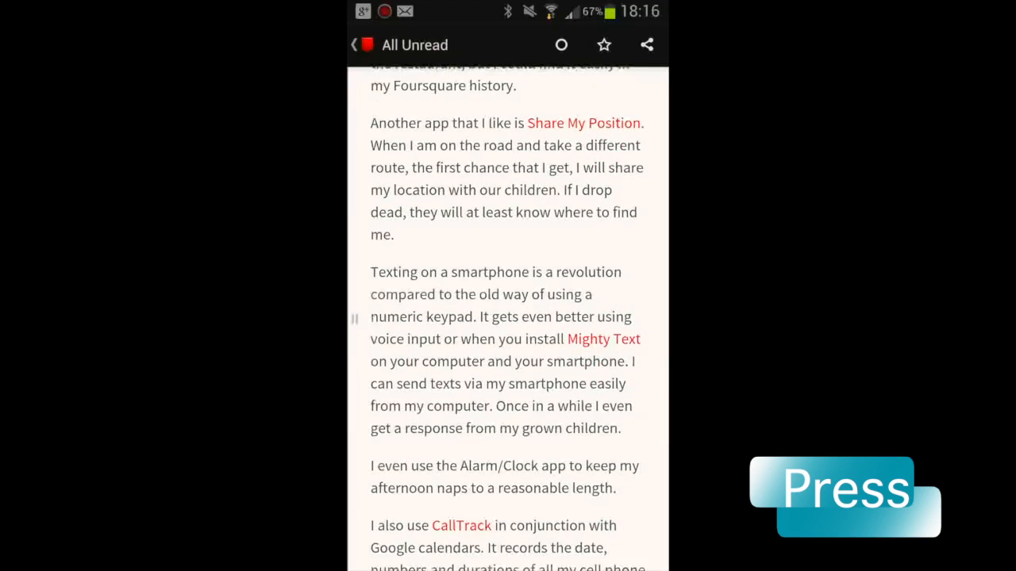